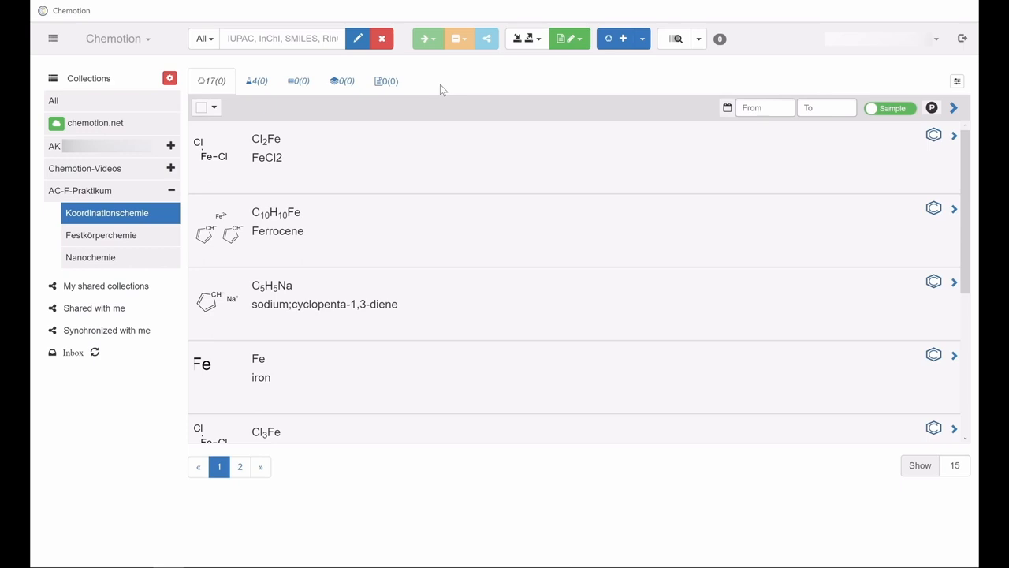
{"action": "mouse_move", "coordinate": [284, 107]}
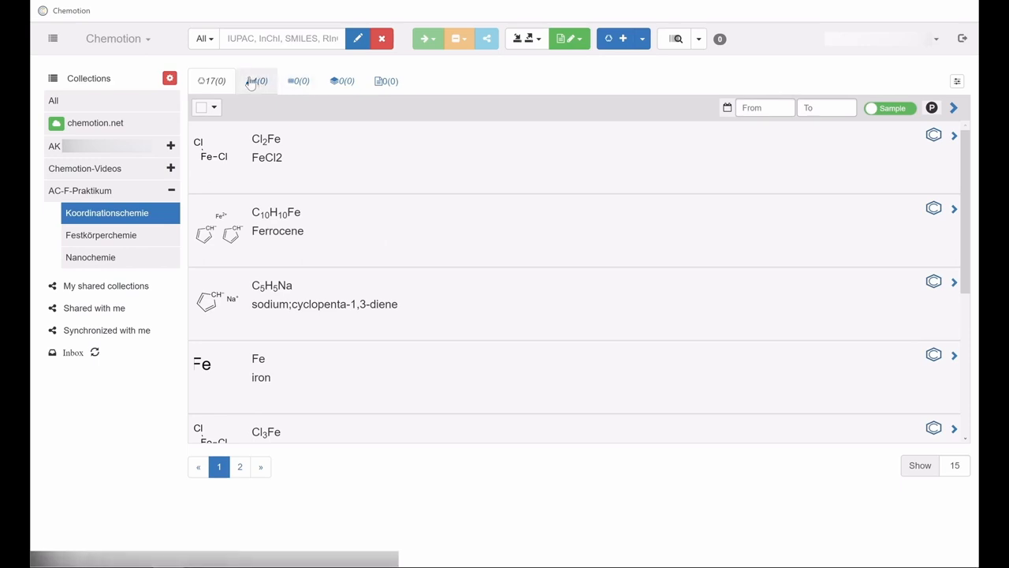
Switch the Koordinationschemie element list from samples to its four reactions.
{"action": "left_click", "coordinate": [256, 80]}
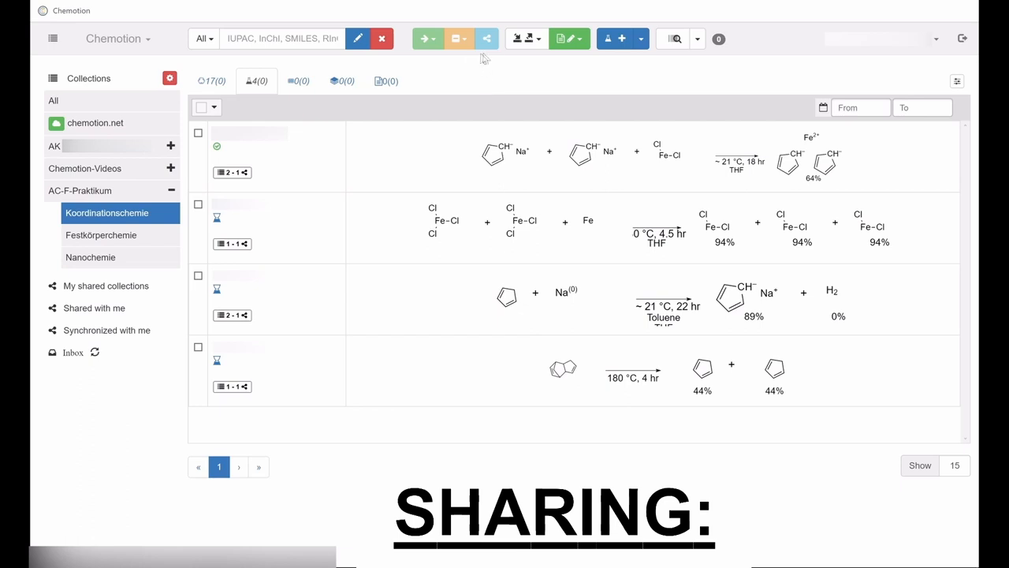
{"action": "mouse_move", "coordinate": [484, 56]}
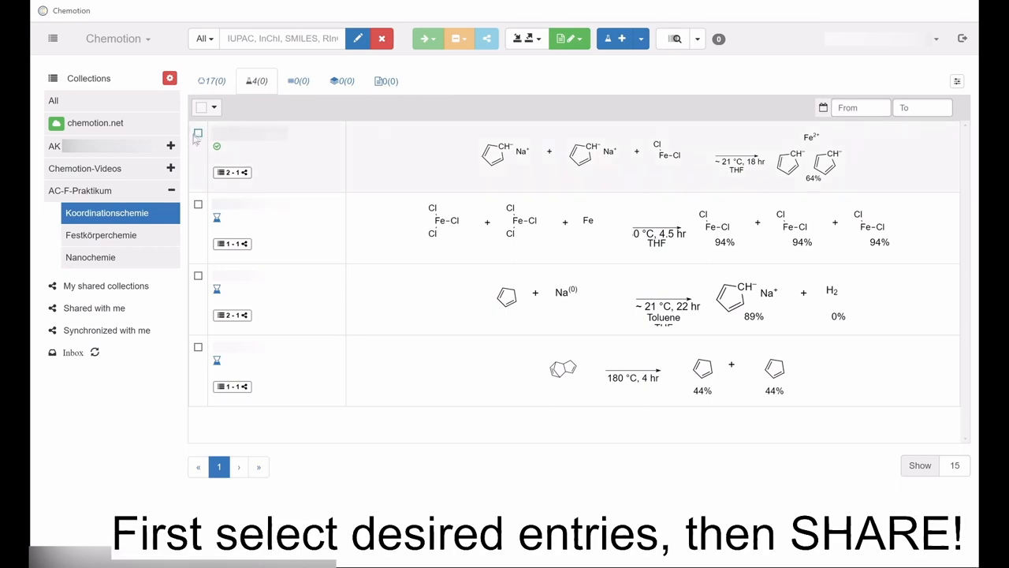
Select the ferrocene reaction and bring up its sharing form with default settings.
{"action": "left_click", "coordinate": [199, 132]}
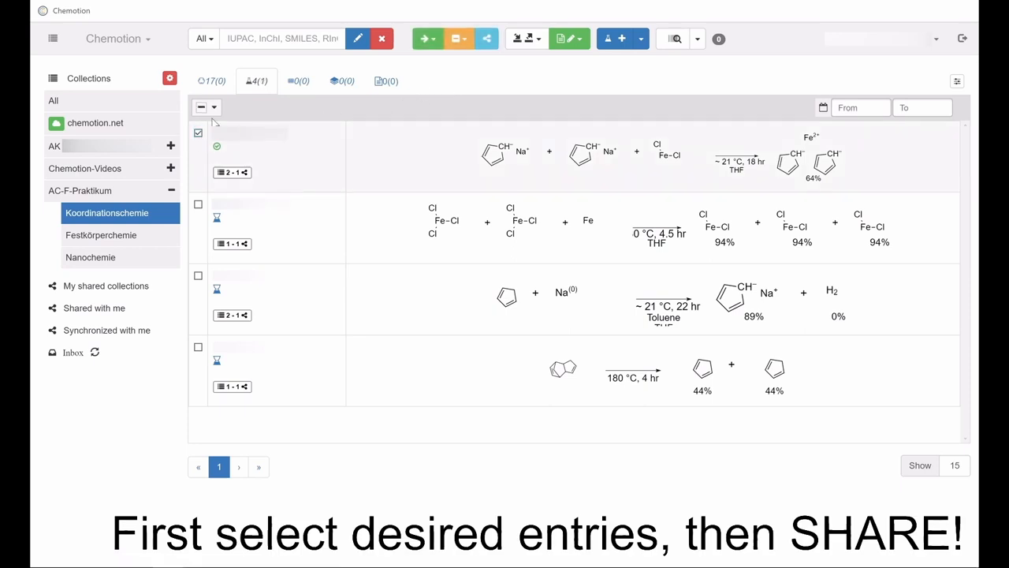
{"action": "left_click", "coordinate": [485, 38]}
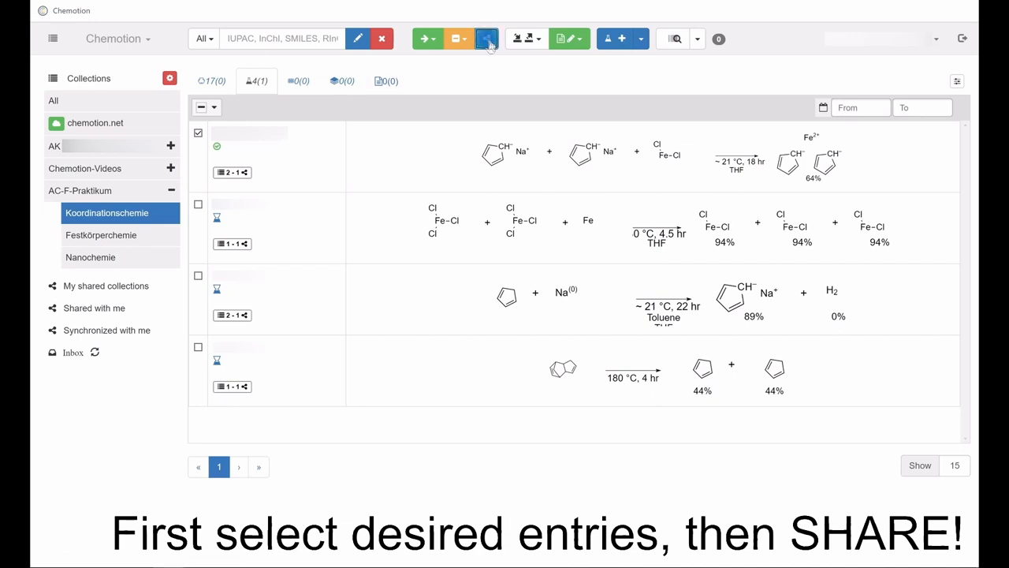
{"action": "left_click", "coordinate": [485, 38]}
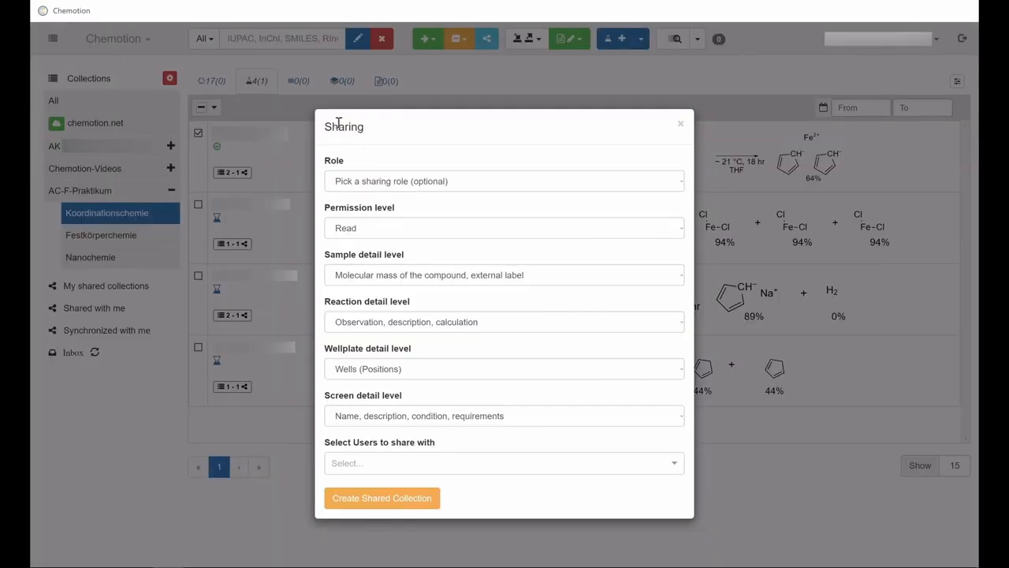
Set the permission level to Import Elements and unfold the Select Users list.
{"action": "double_click", "coordinate": [343, 126]}
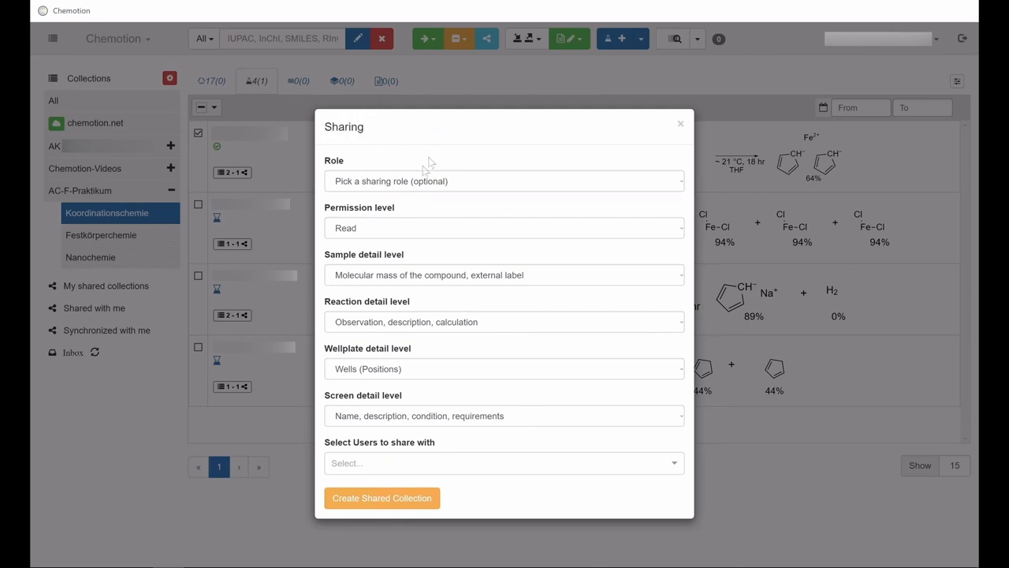
{"action": "mouse_move", "coordinate": [607, 236]}
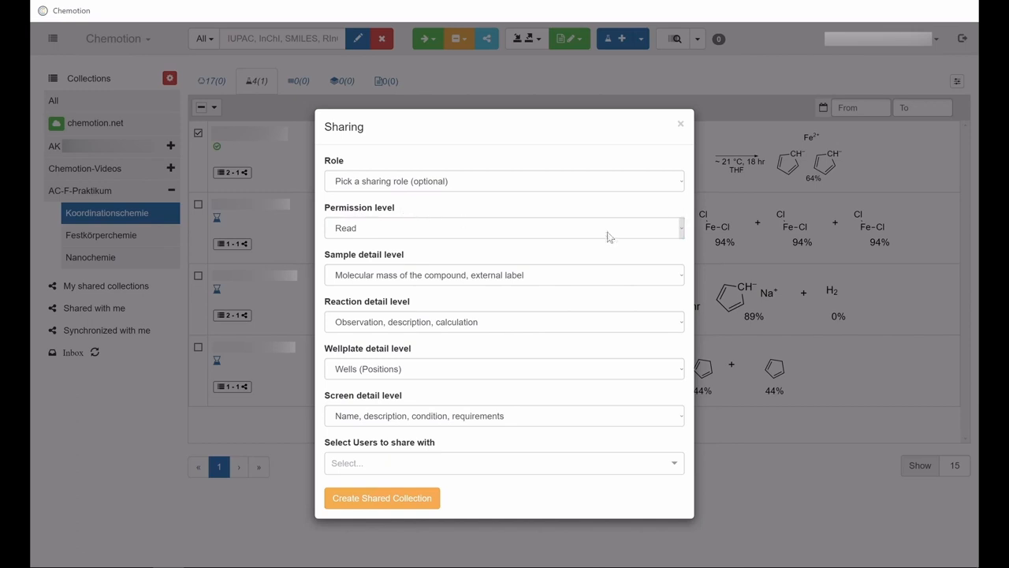
{"action": "left_click", "coordinate": [505, 227]}
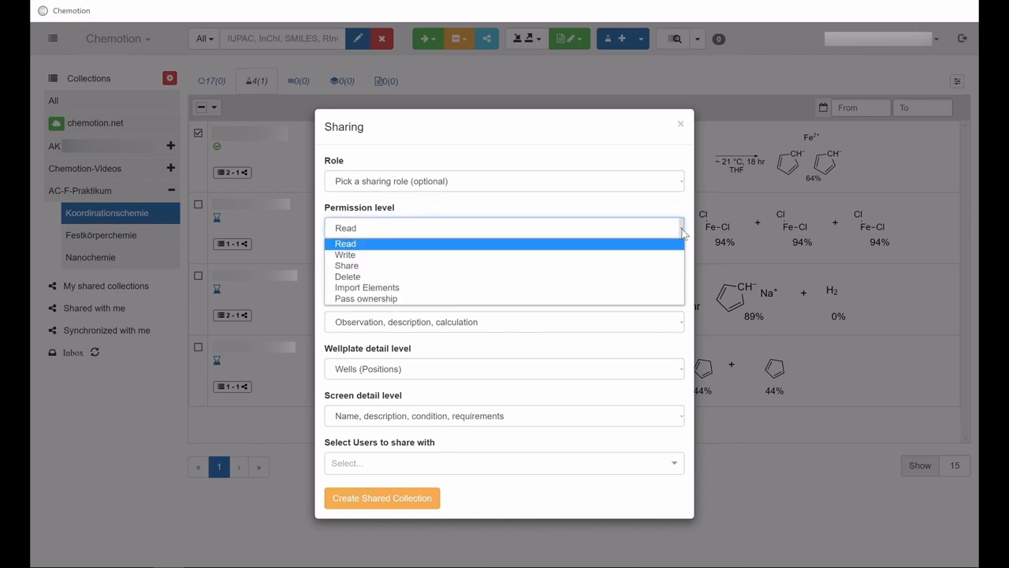
{"action": "left_click", "coordinate": [345, 243]}
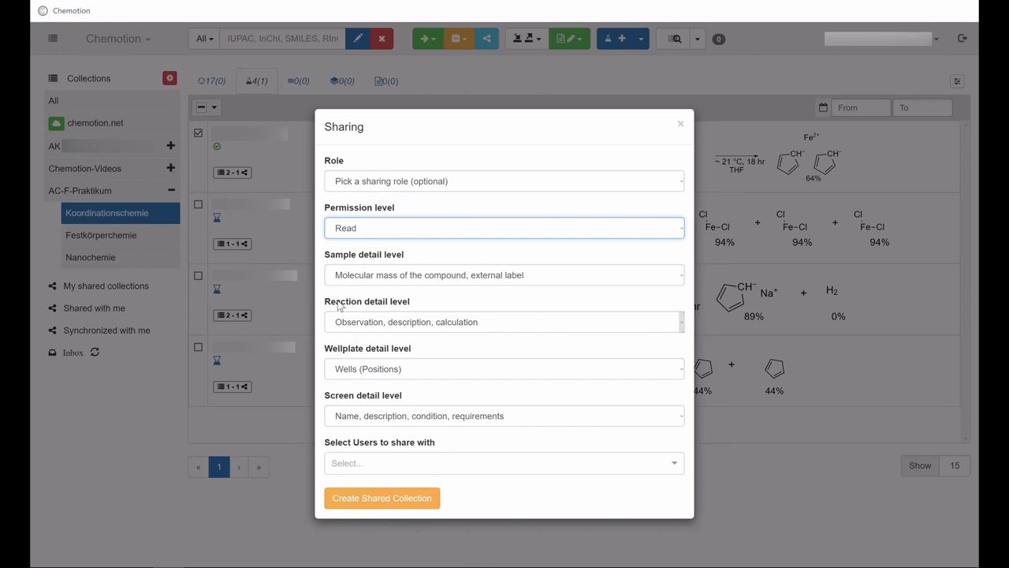
{"action": "mouse_move", "coordinate": [385, 348]}
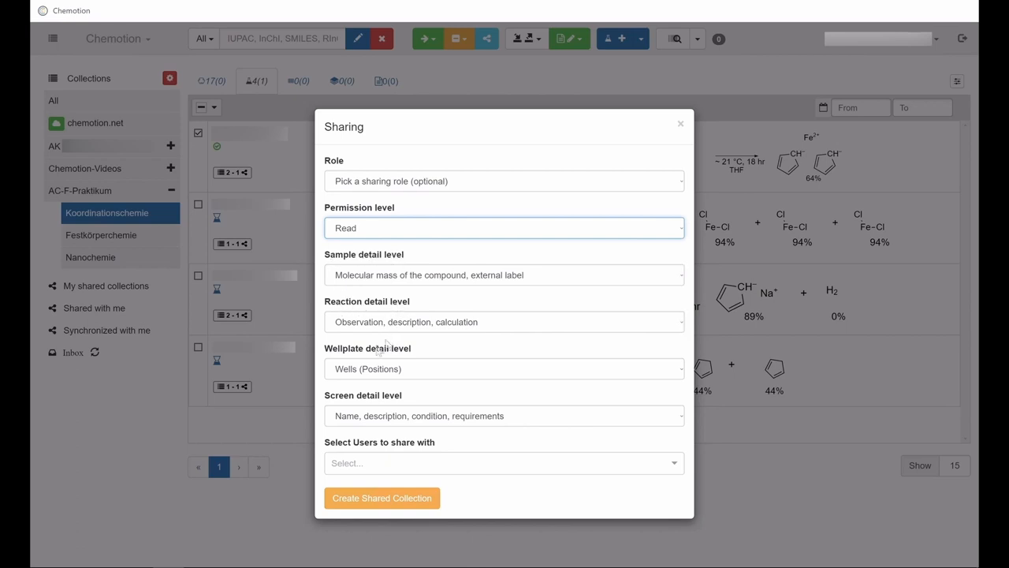
{"action": "mouse_move", "coordinate": [445, 356]}
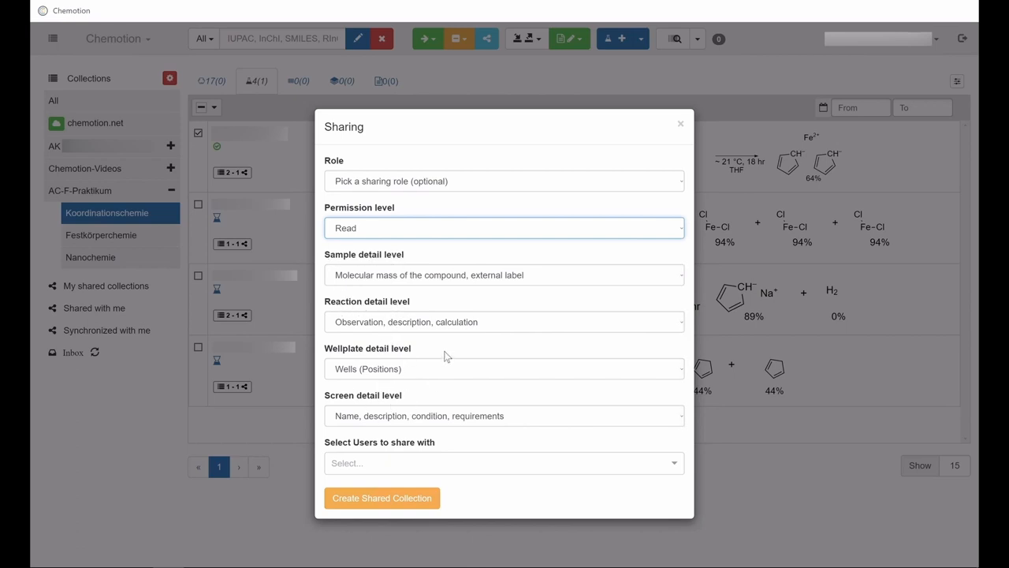
{"action": "left_click", "coordinate": [504, 227]}
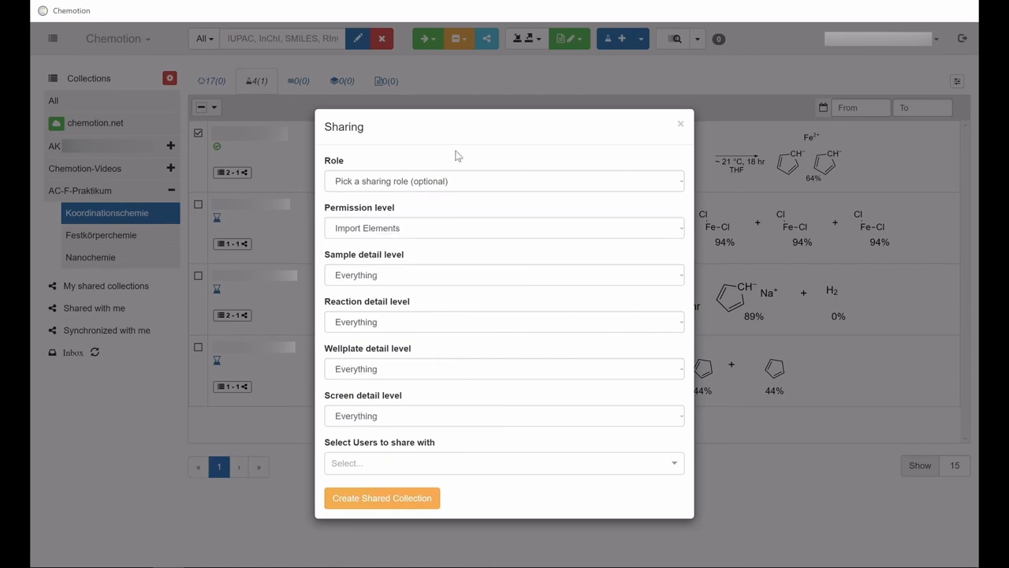
{"action": "mouse_move", "coordinate": [402, 457]}
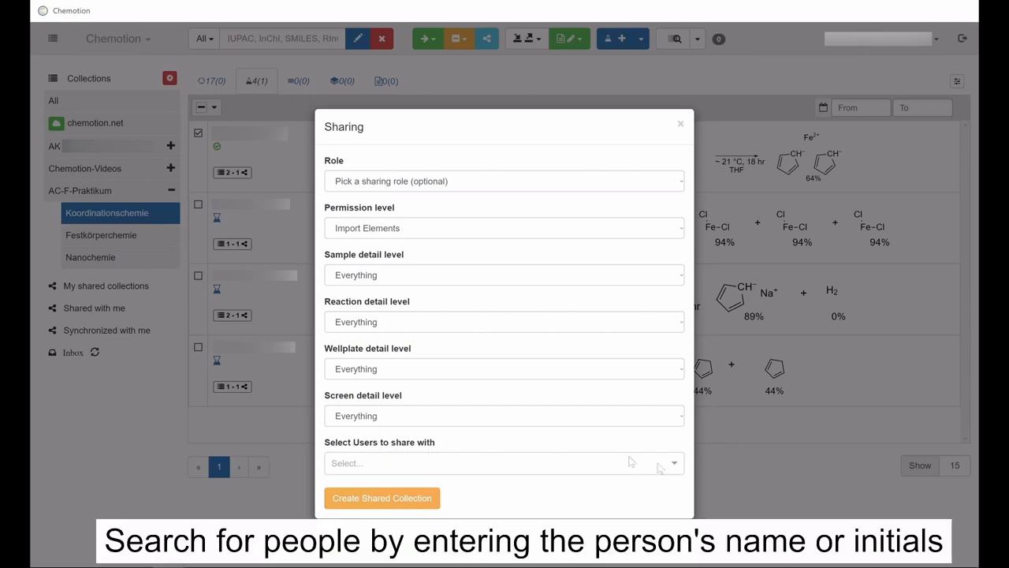
{"action": "left_click", "coordinate": [504, 464]}
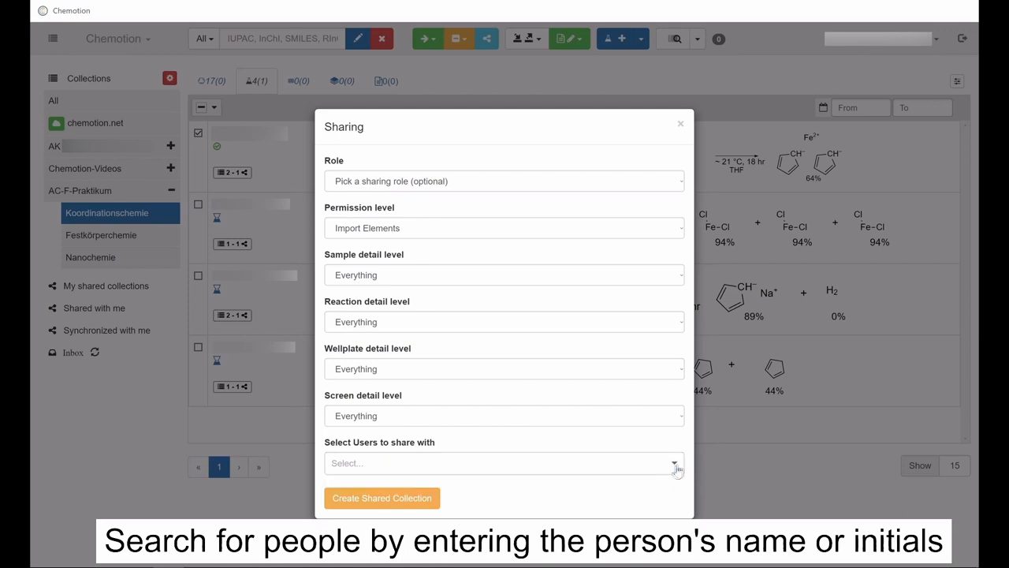
{"action": "mouse_move", "coordinate": [381, 499]}
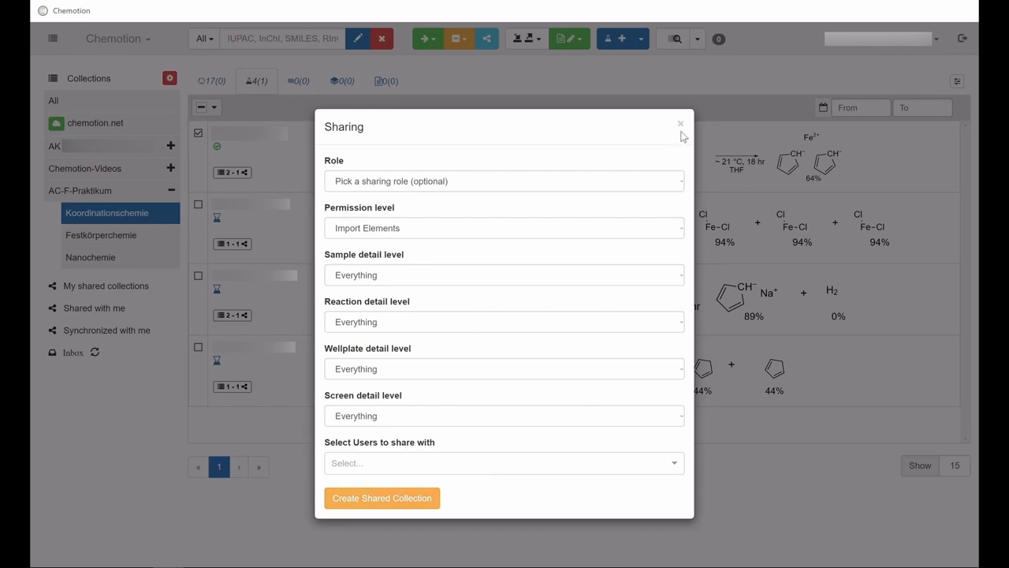
Dismiss the sharing form without creating a share, back to the reaction list.
{"action": "left_click", "coordinate": [679, 123]}
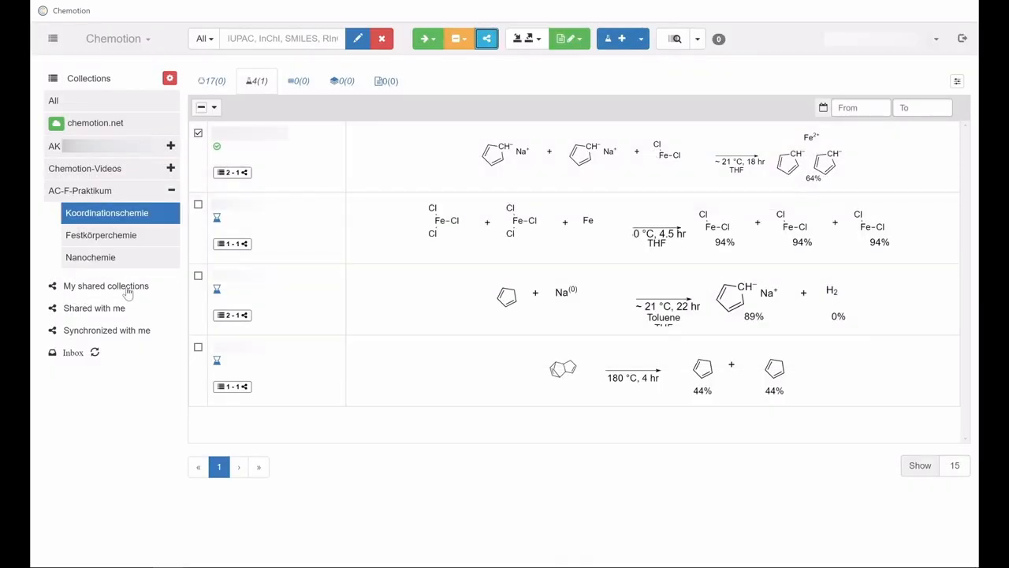
{"action": "mouse_move", "coordinate": [107, 291]}
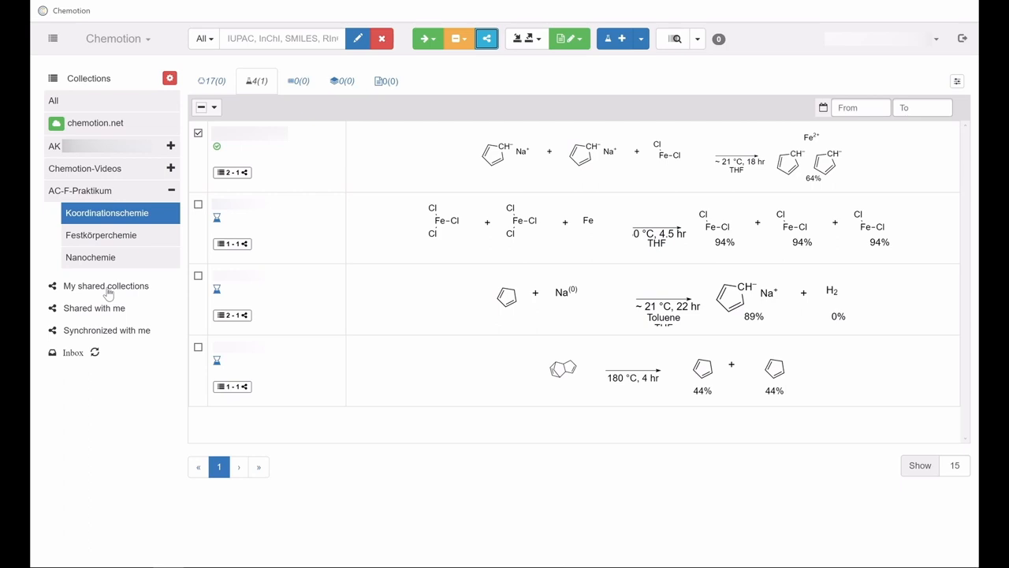
{"action": "mouse_move", "coordinate": [101, 293]}
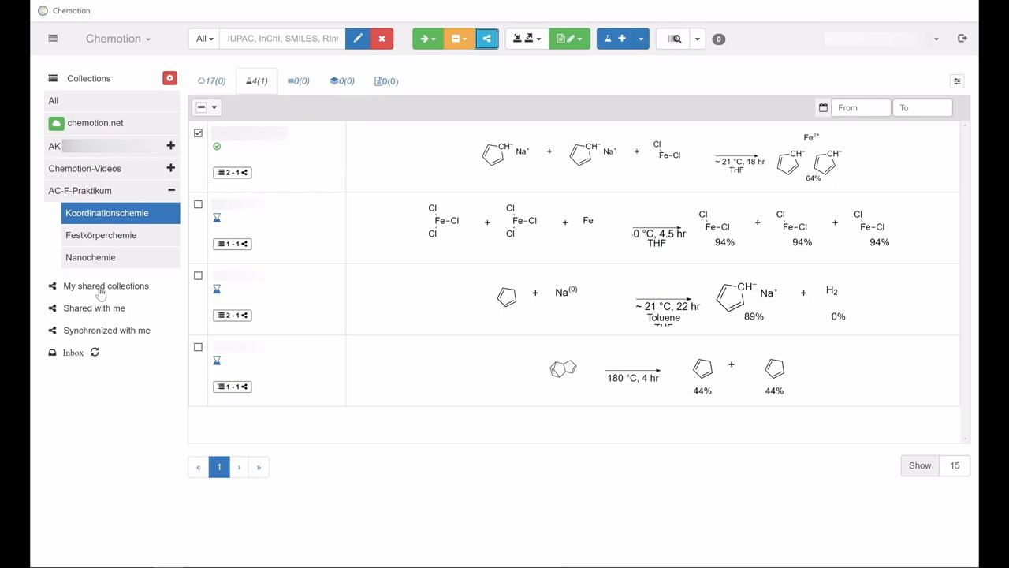
{"action": "mouse_move", "coordinate": [111, 316]}
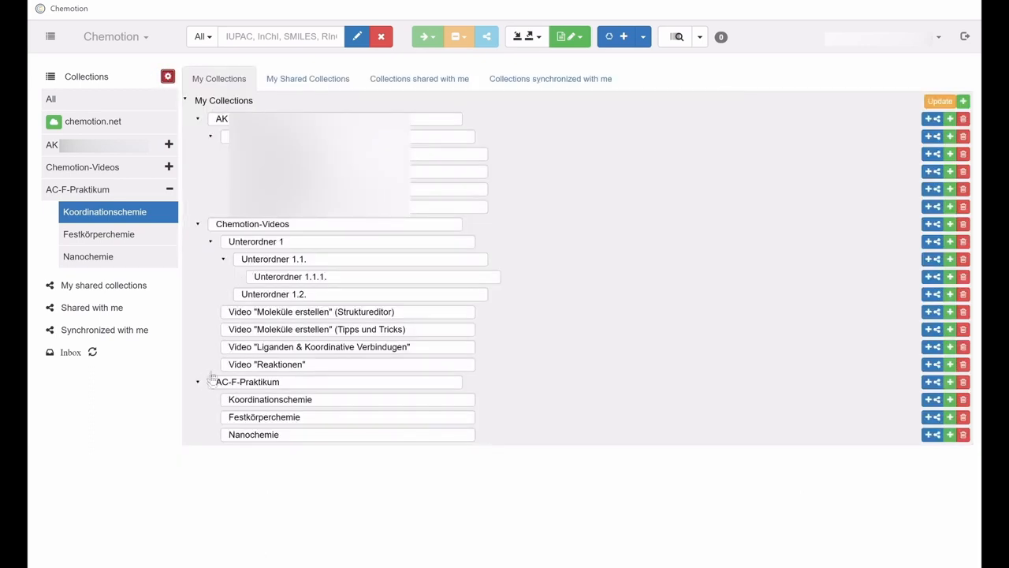
{"action": "mouse_move", "coordinate": [271, 403]}
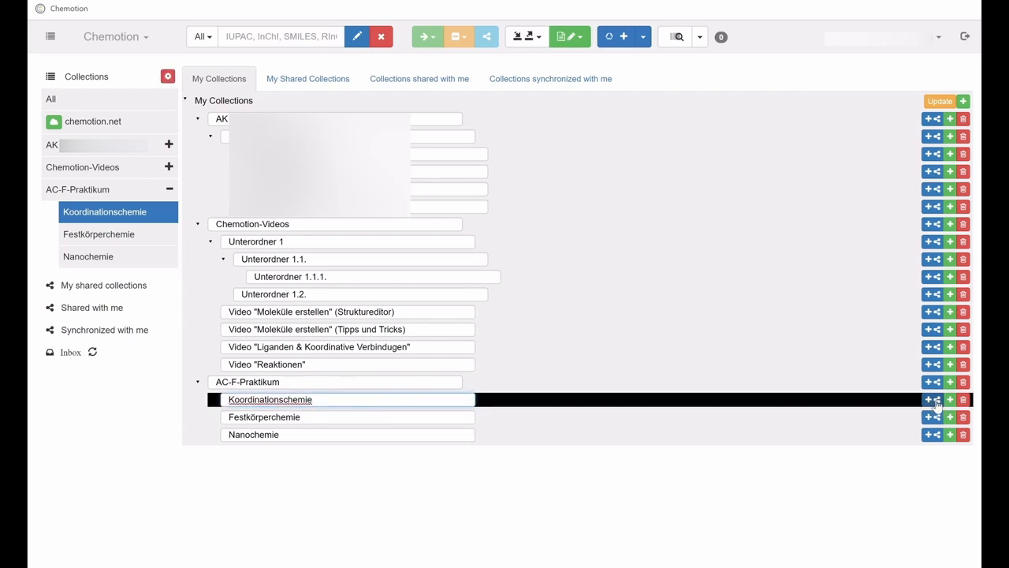
Start synchronizing the Koordinationschemie collection from the collection management list.
{"action": "left_click", "coordinate": [938, 399]}
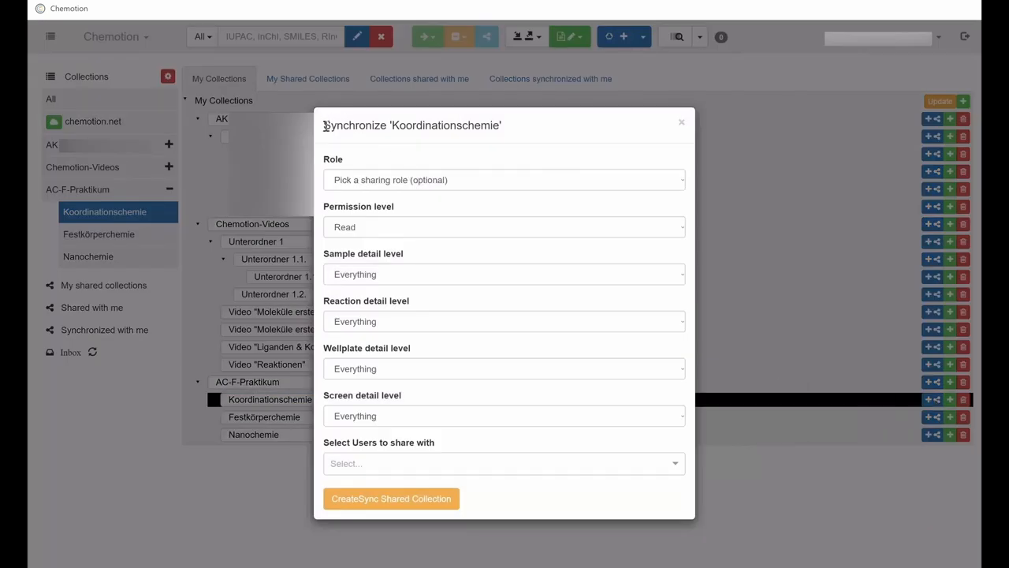
{"action": "double_click", "coordinate": [353, 124]}
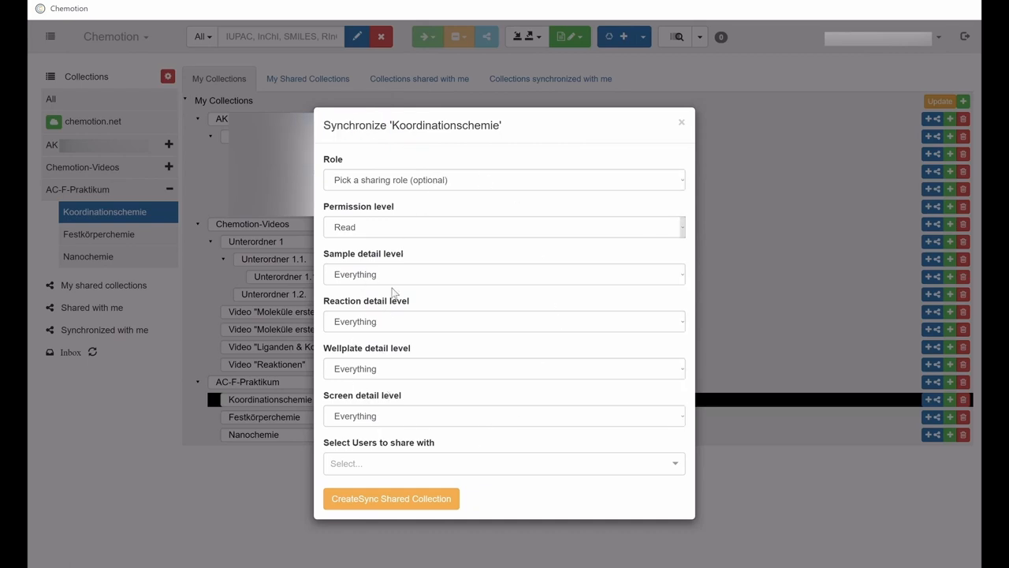
{"action": "mouse_move", "coordinate": [510, 496]}
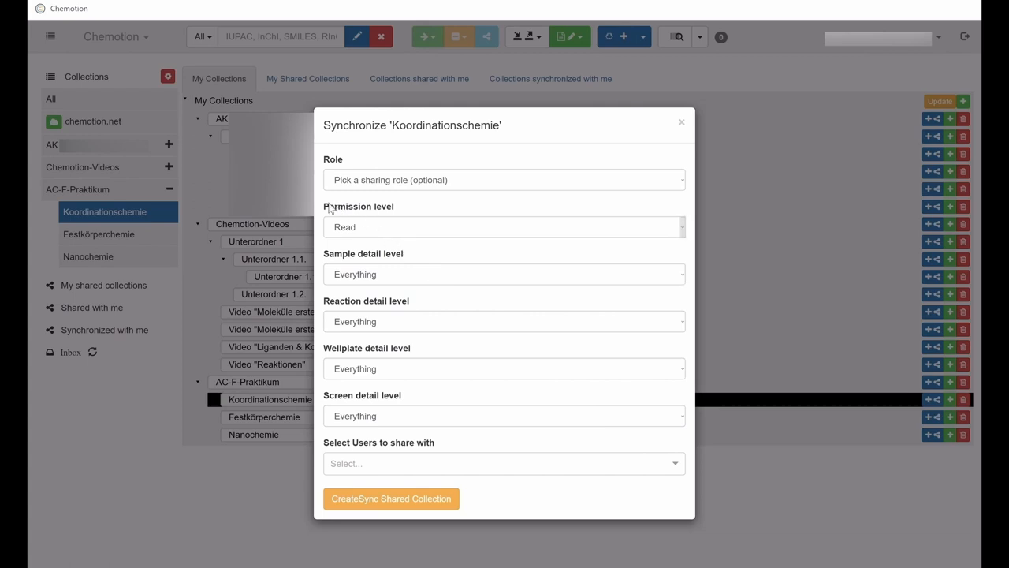
{"action": "mouse_move", "coordinate": [363, 209]}
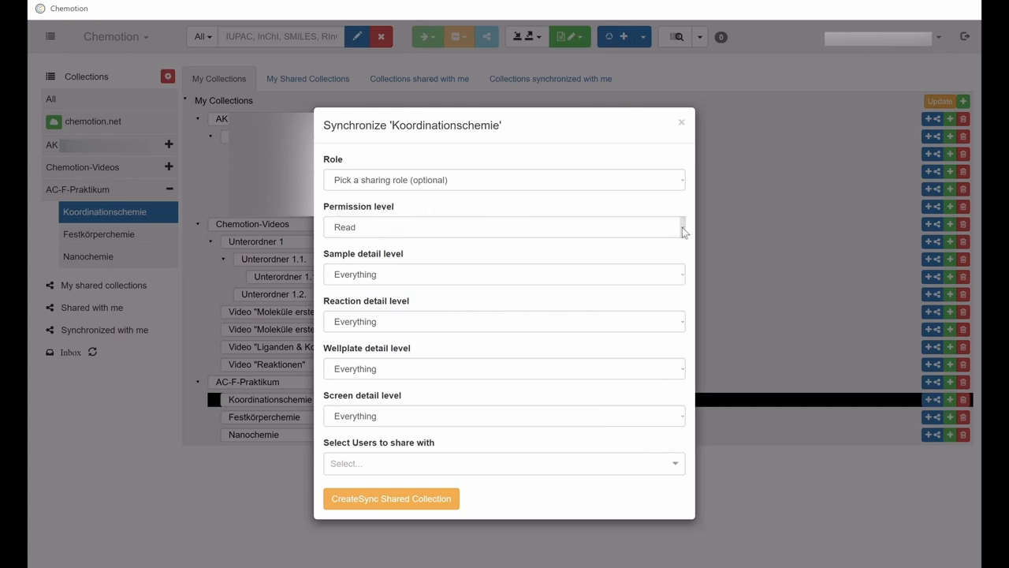
{"action": "left_click", "coordinate": [505, 227]}
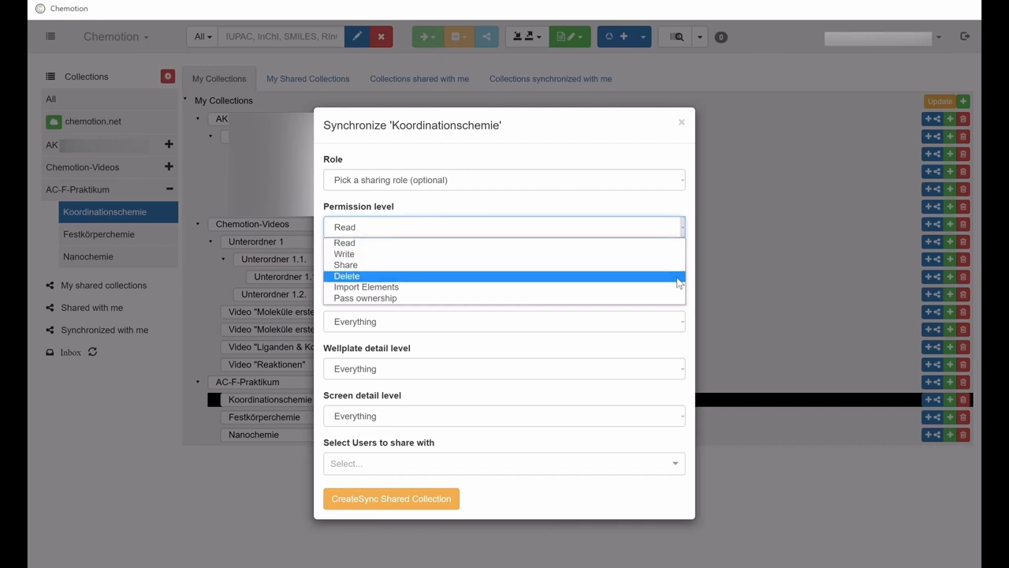
{"action": "mouse_move", "coordinate": [504, 243]}
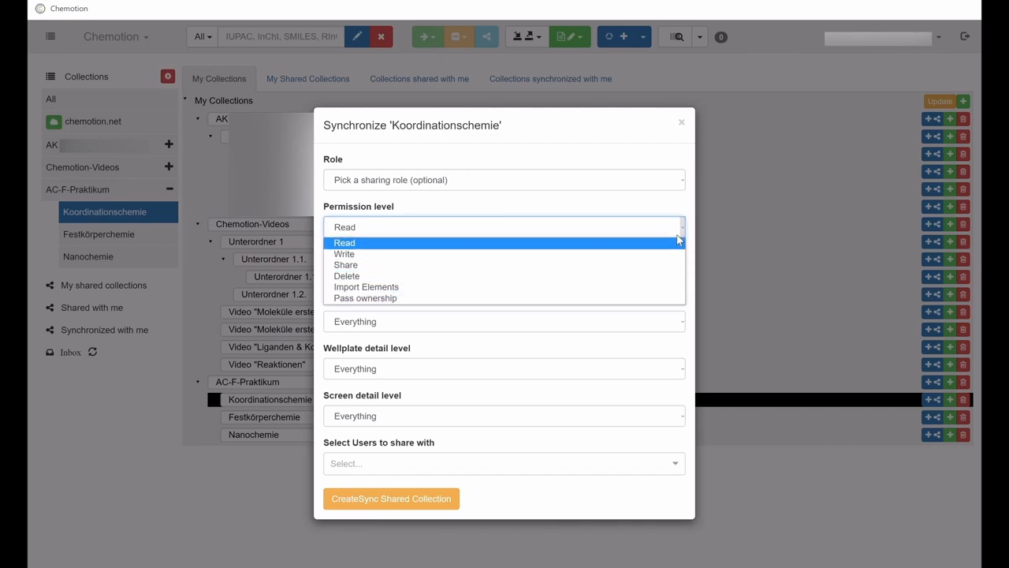
{"action": "left_click", "coordinate": [344, 243]}
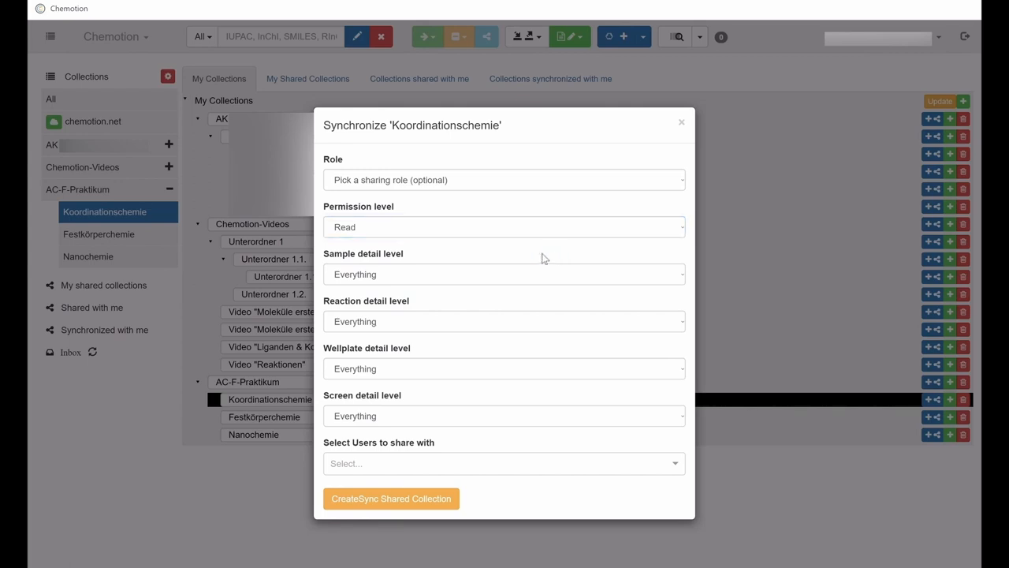
{"action": "mouse_move", "coordinate": [334, 258]}
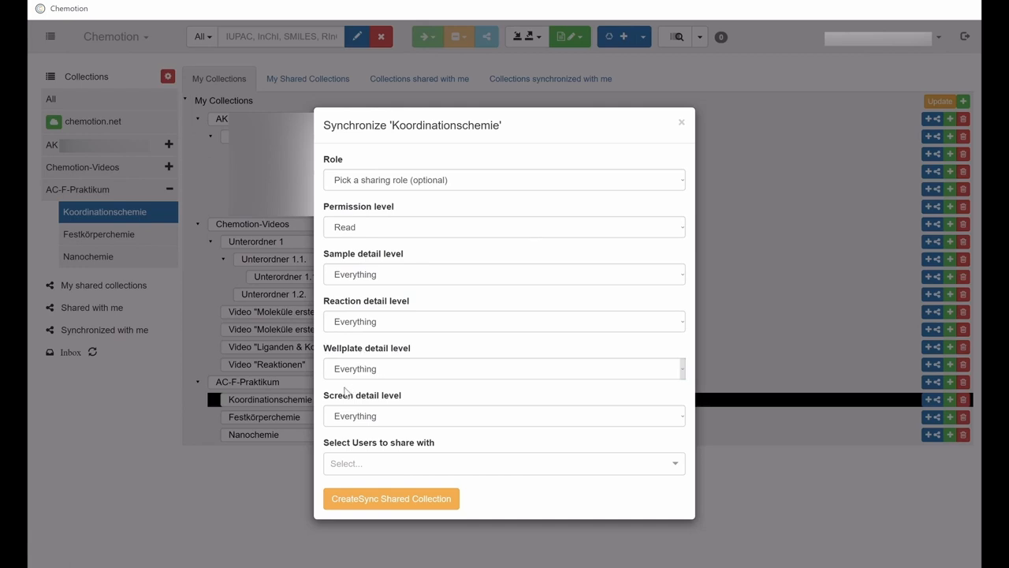
{"action": "mouse_move", "coordinate": [602, 304]}
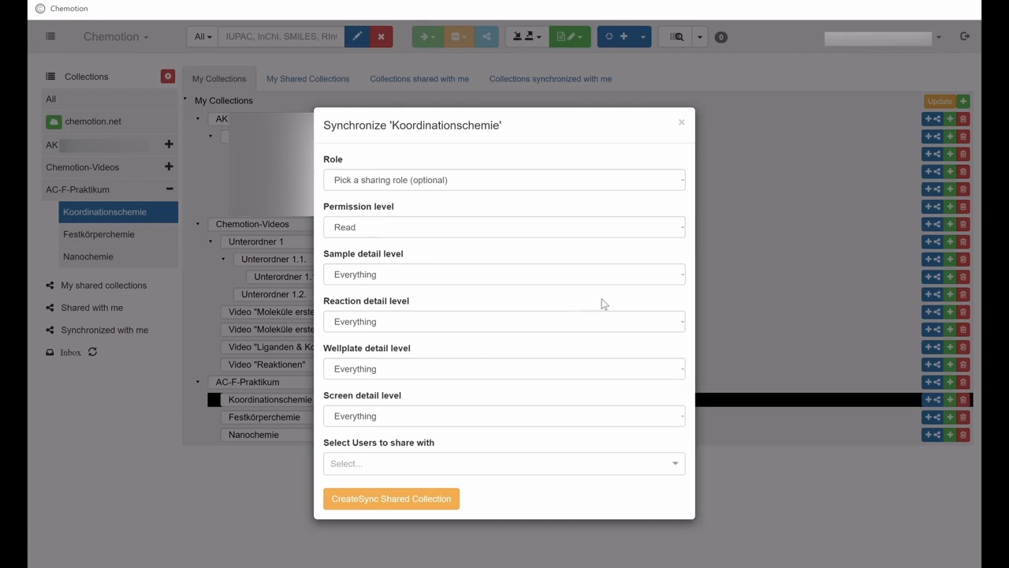
Limit samples to Molecule, structure and reactions to Observation, description, calculation.
{"action": "left_click", "coordinate": [504, 274]}
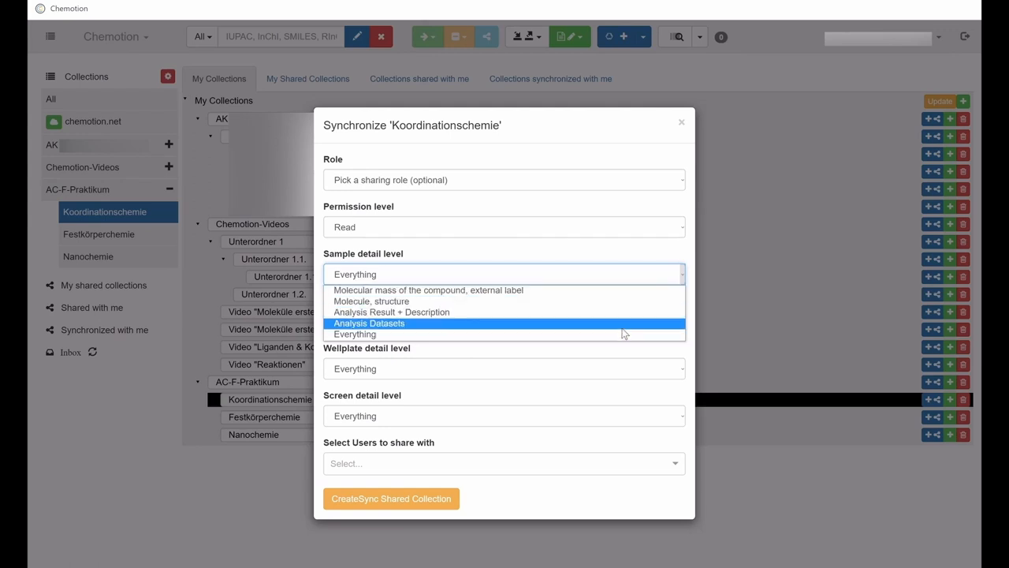
{"action": "left_click", "coordinate": [505, 274]}
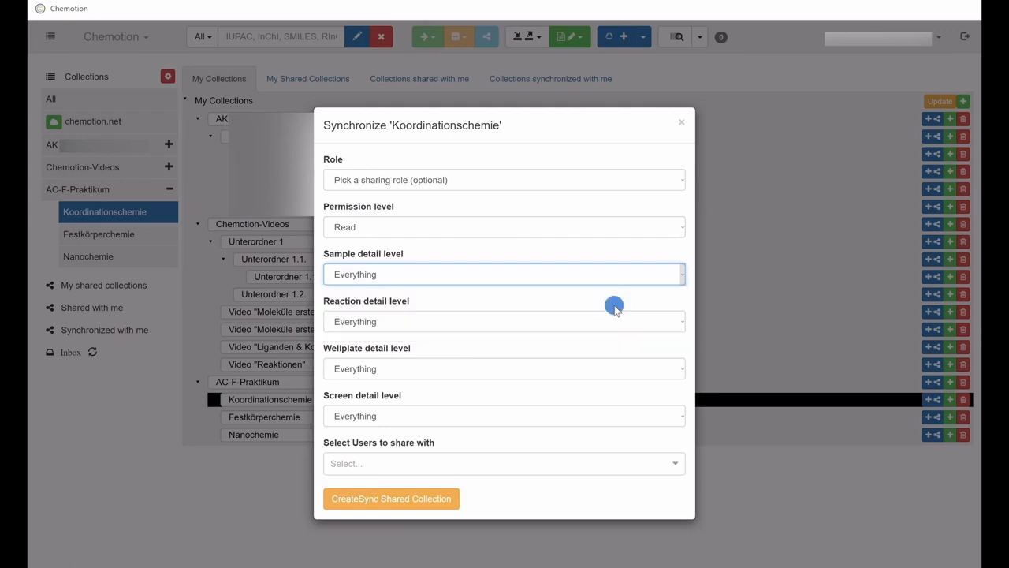
{"action": "left_click", "coordinate": [505, 274]}
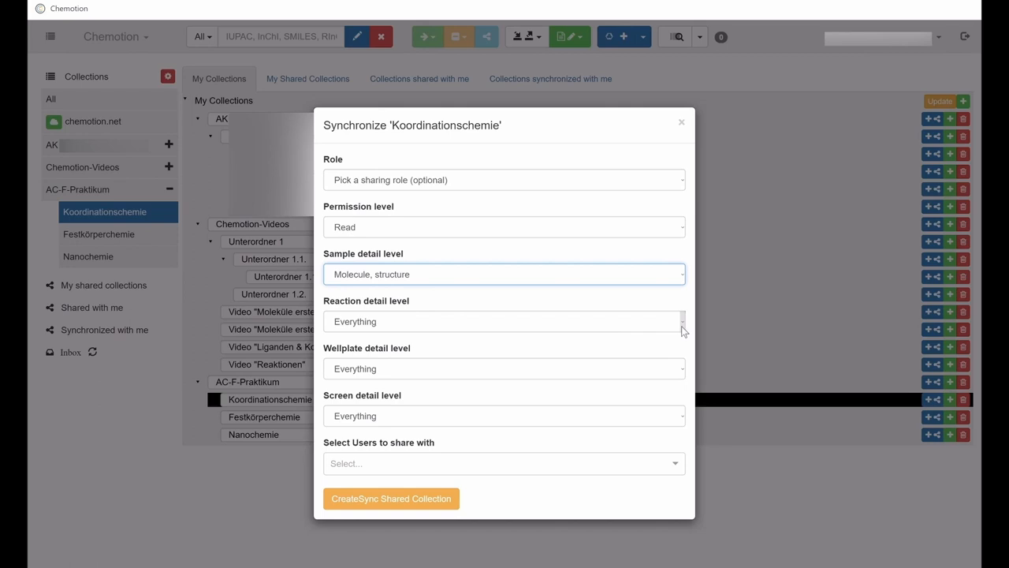
{"action": "left_click", "coordinate": [504, 322]}
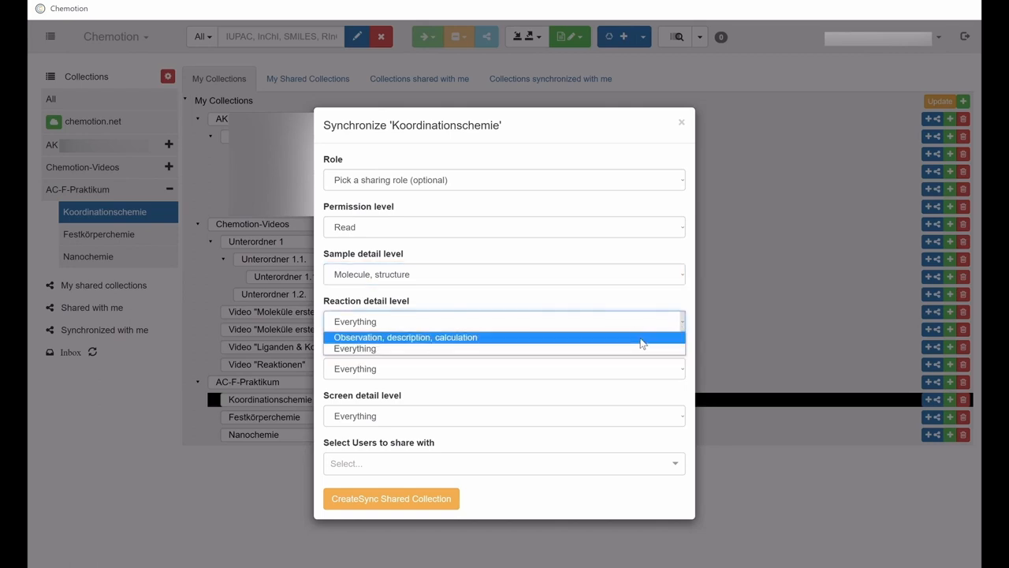
Limit wellplates to Readout and screens to Name, description, condition, requirements.
{"action": "left_click", "coordinate": [405, 337]}
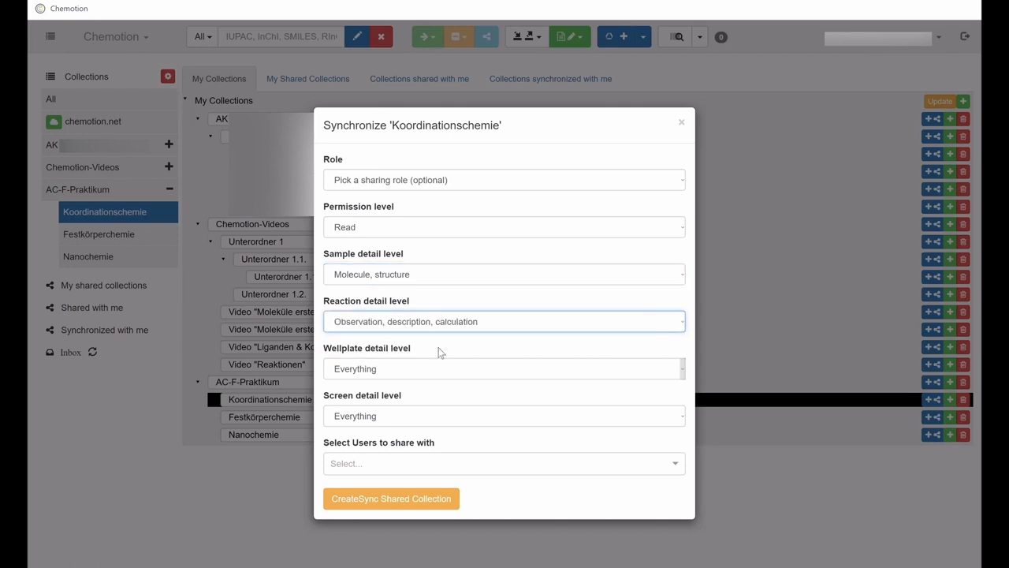
{"action": "left_click", "coordinate": [504, 369]}
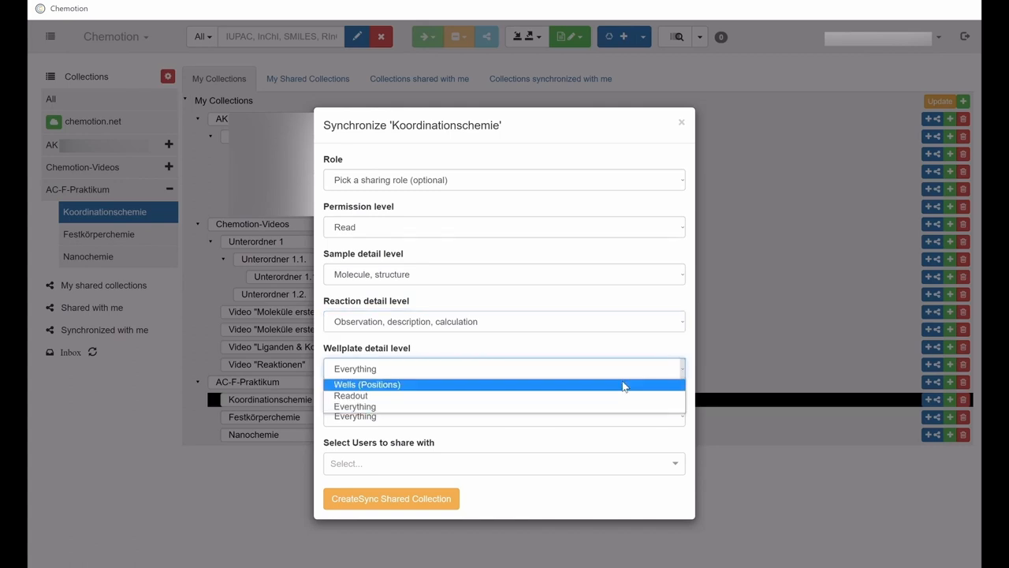
{"action": "left_click", "coordinate": [350, 394]}
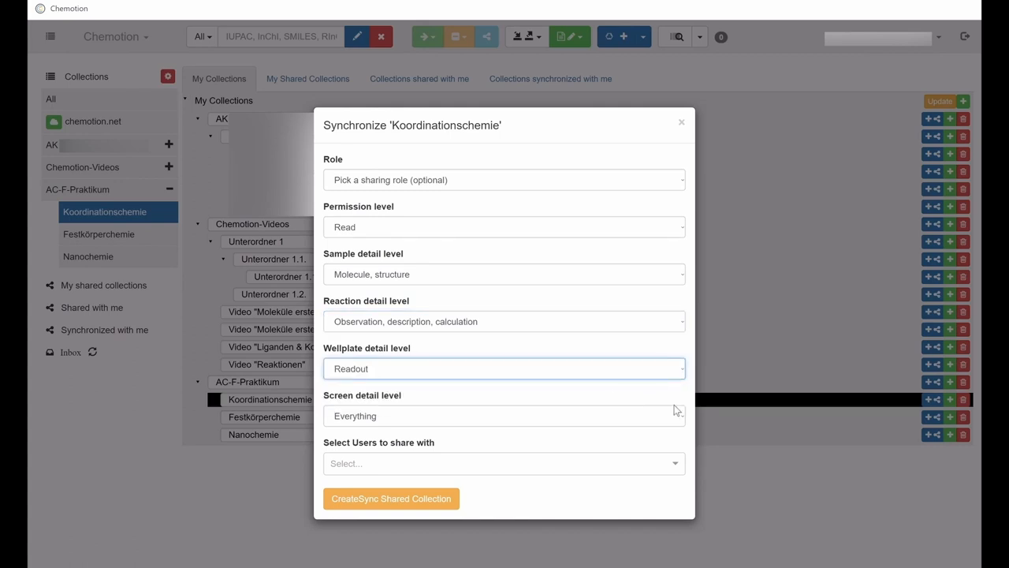
{"action": "left_click", "coordinate": [504, 416]}
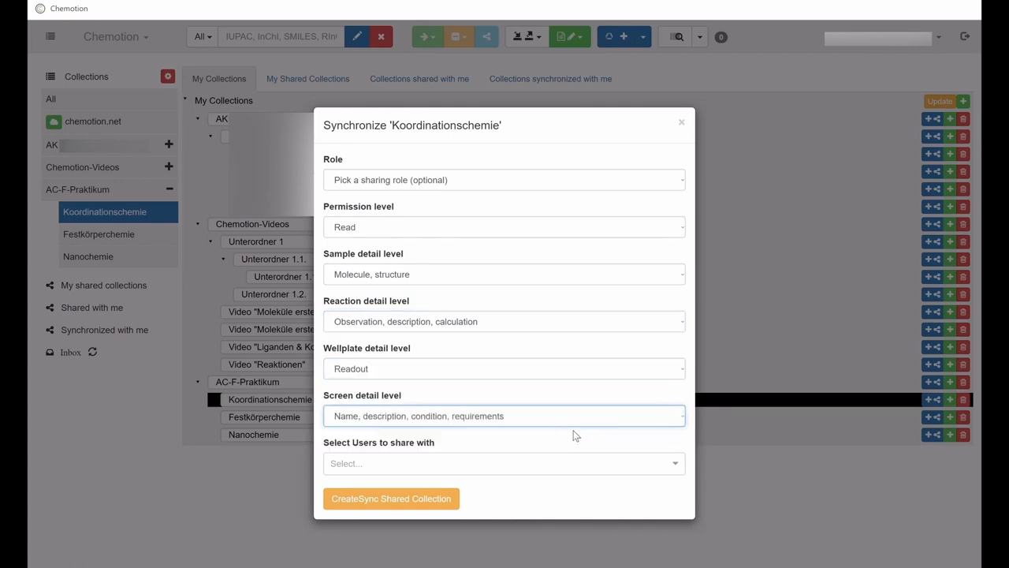
{"action": "mouse_move", "coordinate": [593, 498]}
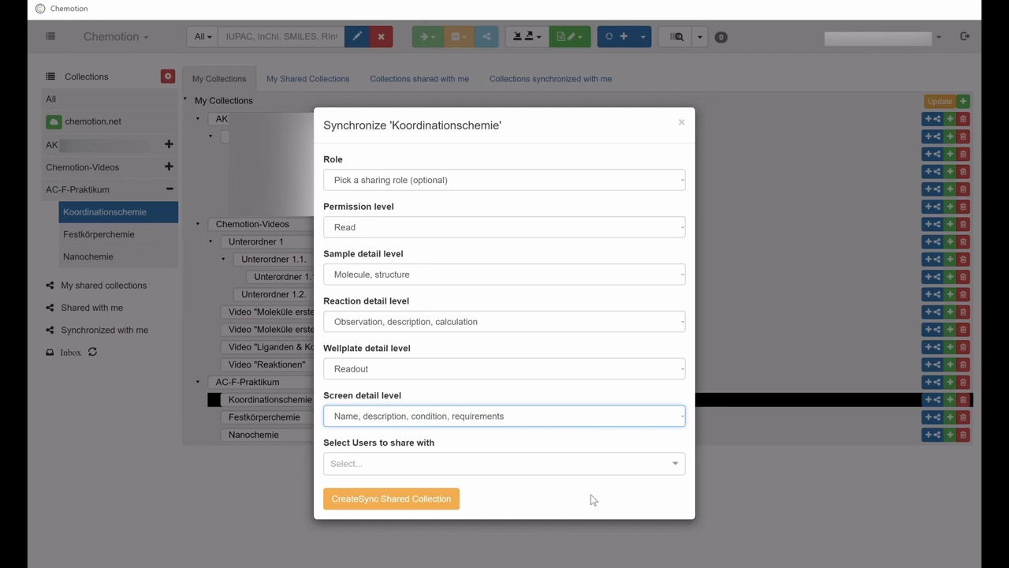